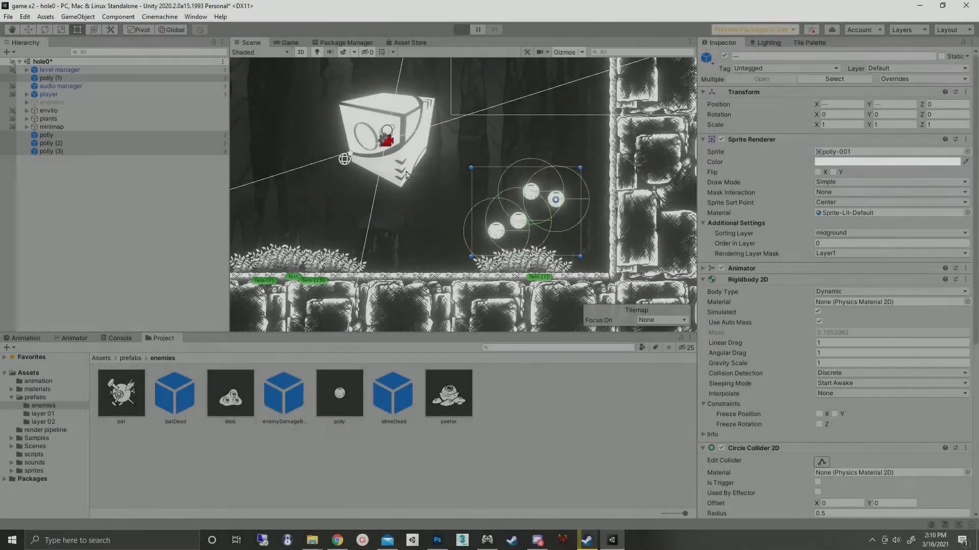
Enter Play mode to watch the polly enemies puff out their spikes in the cave
left_click(461, 30)
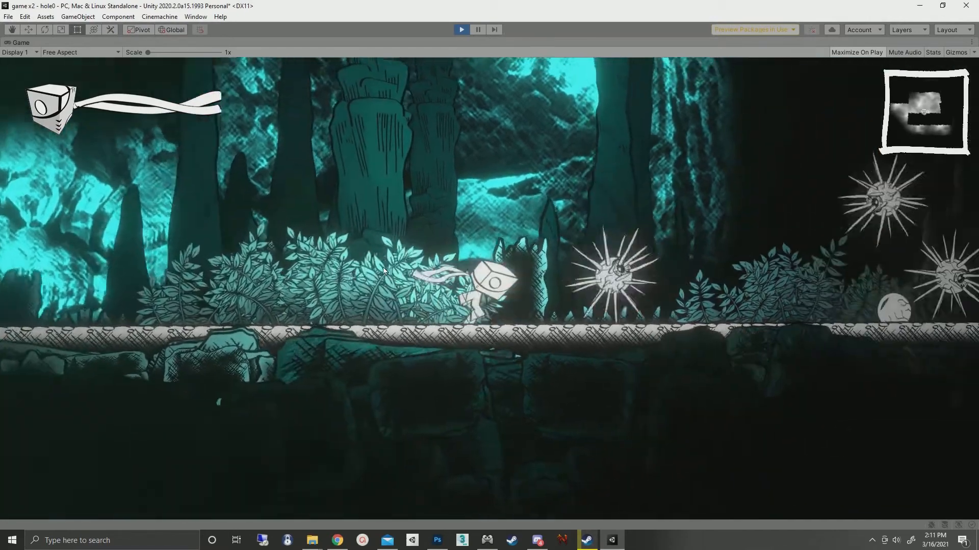
Open the polly prefab and view the pollyRumble, pollyPoke and pollySleep clips, including the poke clip's event
left_click(461, 30)
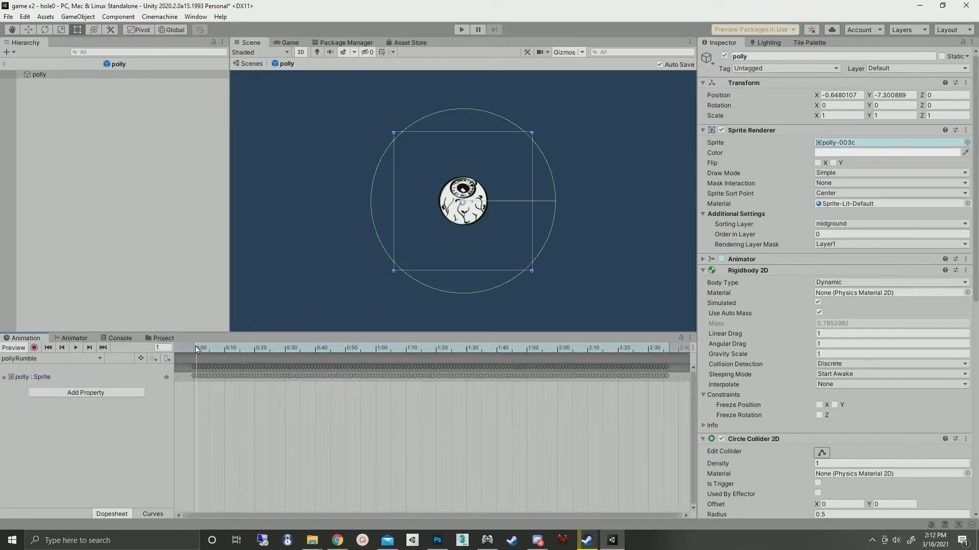
left_click(228, 348)
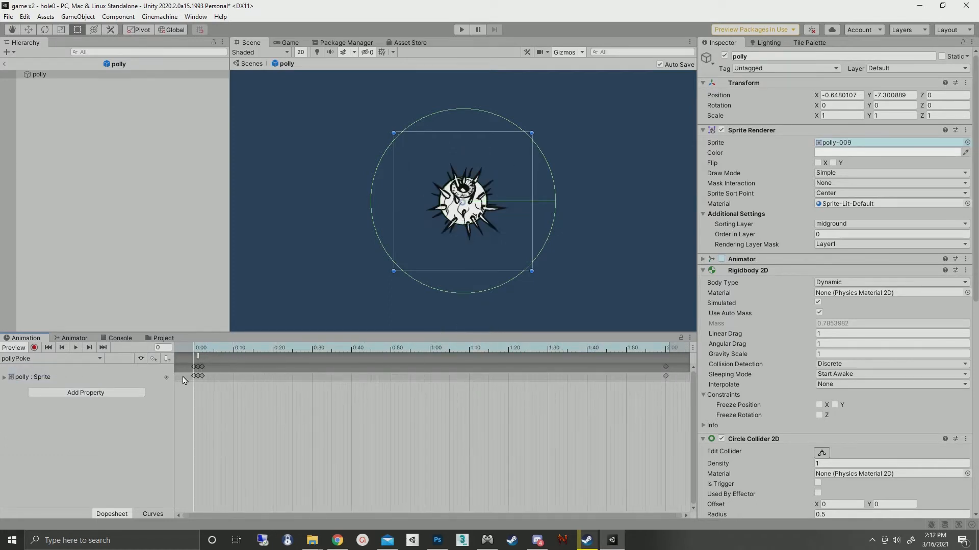
left_click(197, 367)
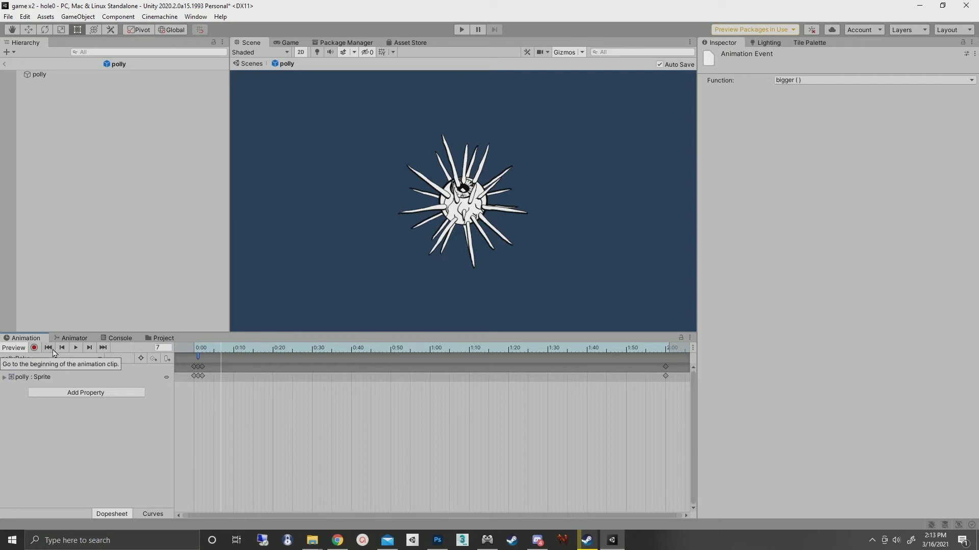
left_click(48, 348)
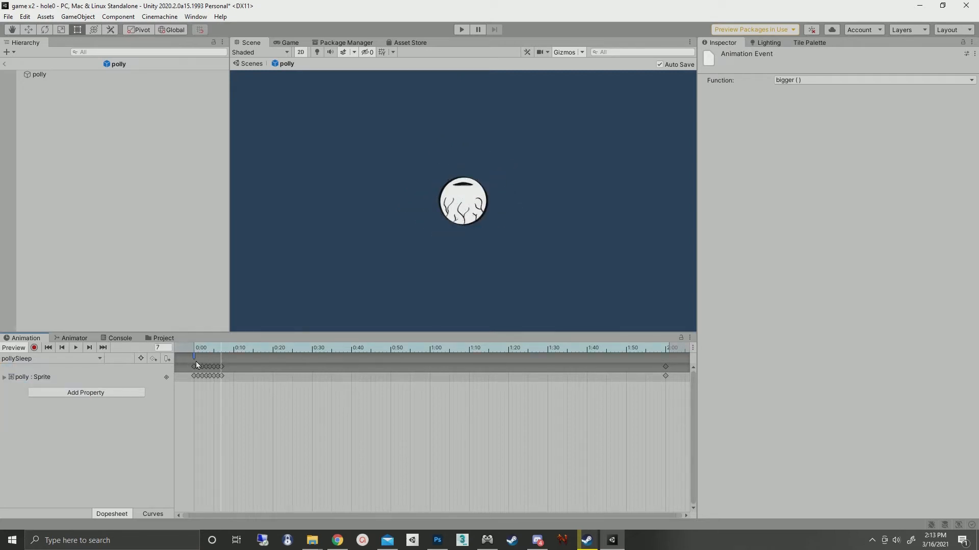
mouse_move(245, 359)
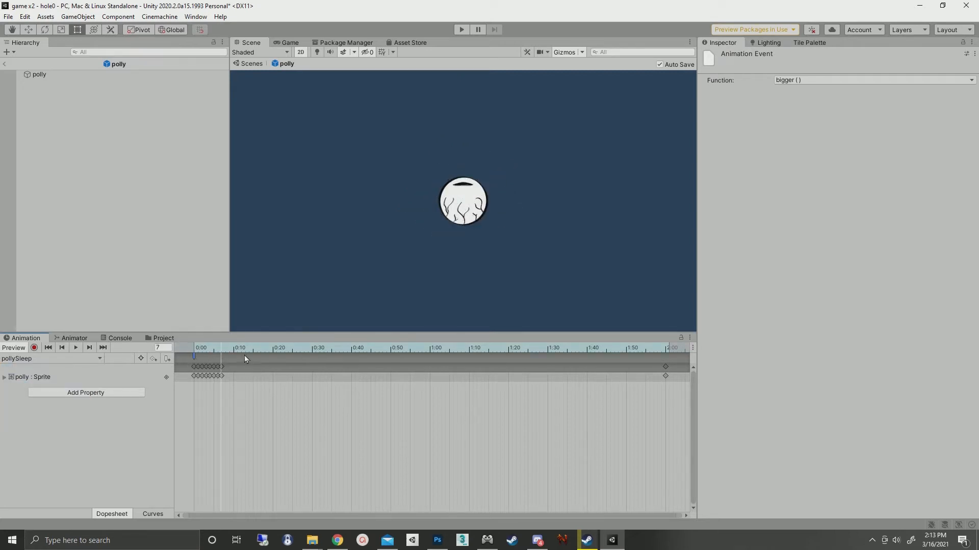
left_click(437, 348)
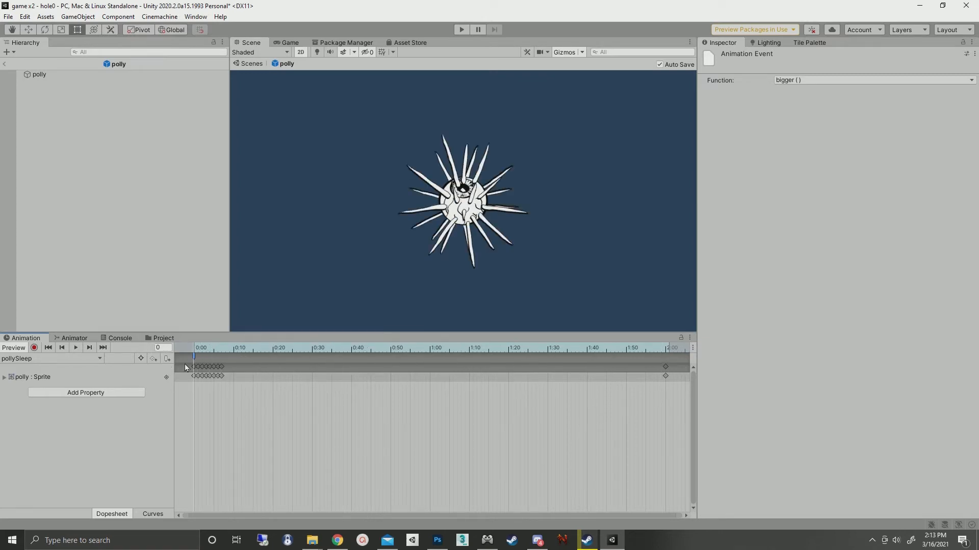
Inspect the pollyWake and pollyRumble states and the pollySleep-to-pollyWake transition's timing settings
left_click(73, 337)
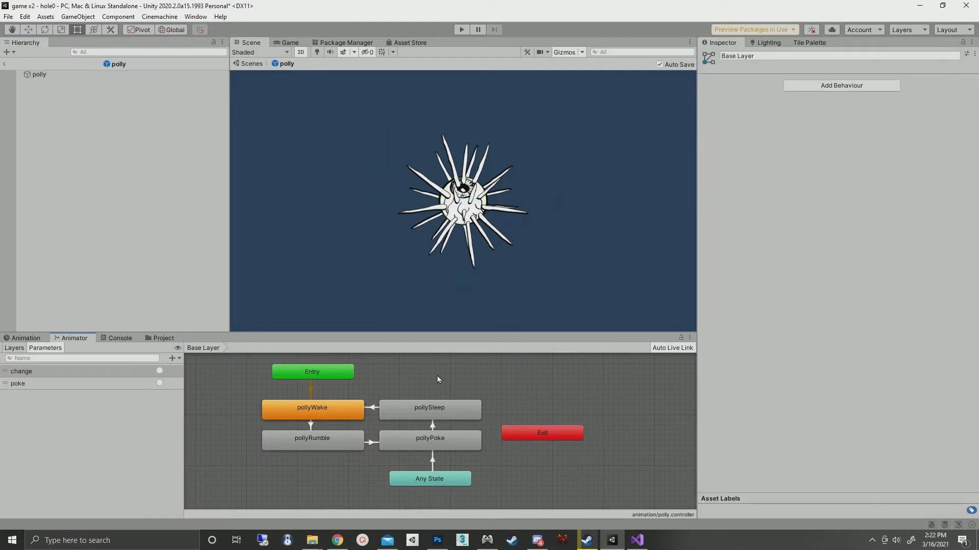
mouse_move(310, 427)
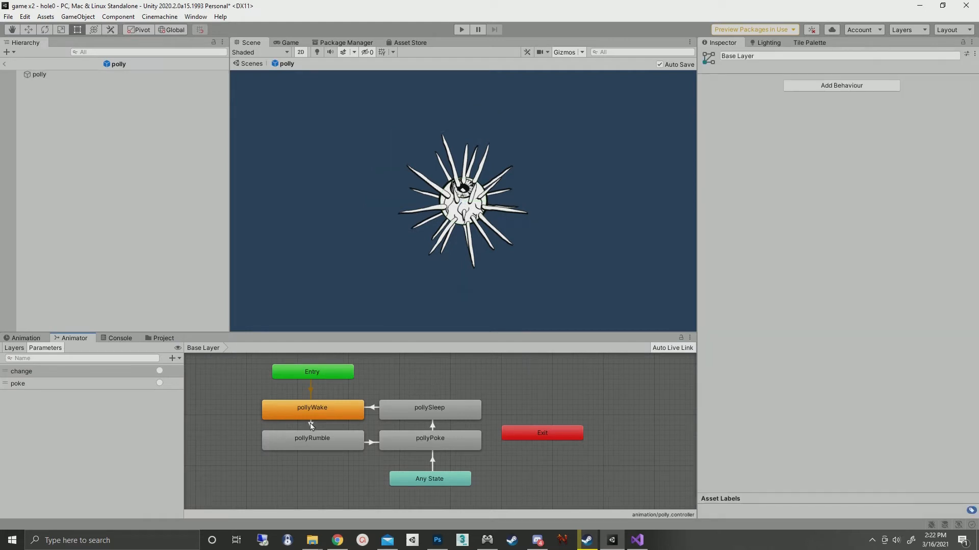
left_click(311, 407)
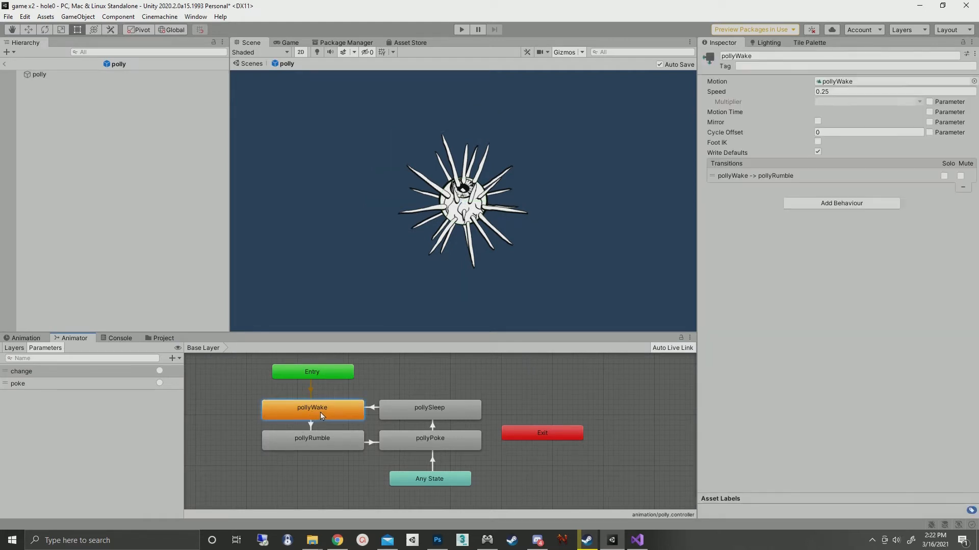
left_click(311, 439)
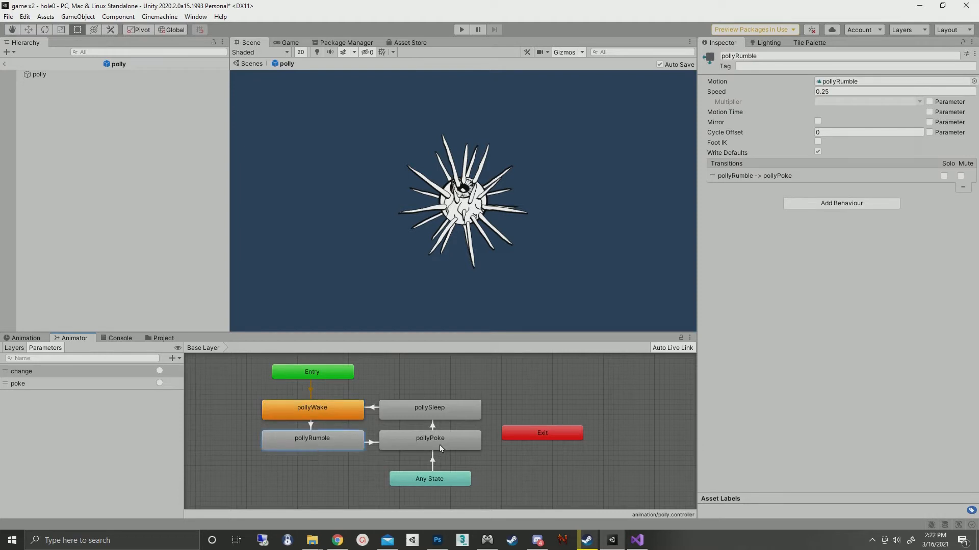
left_click(312, 408)
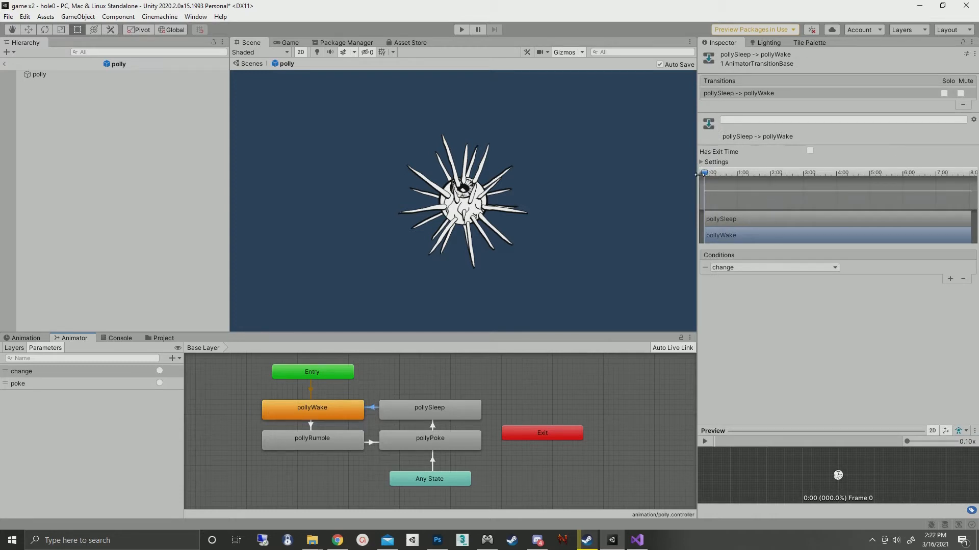
left_click(716, 162)
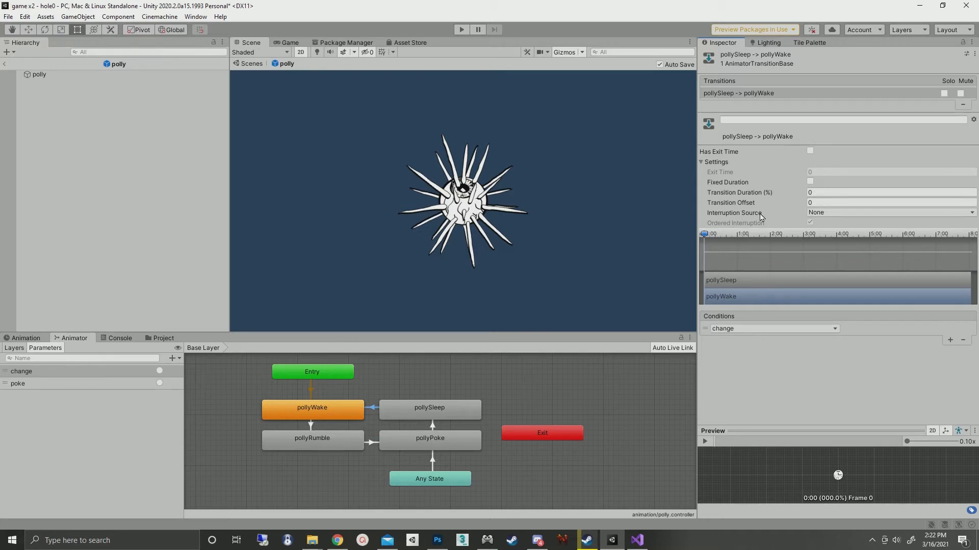
mouse_move(315, 415)
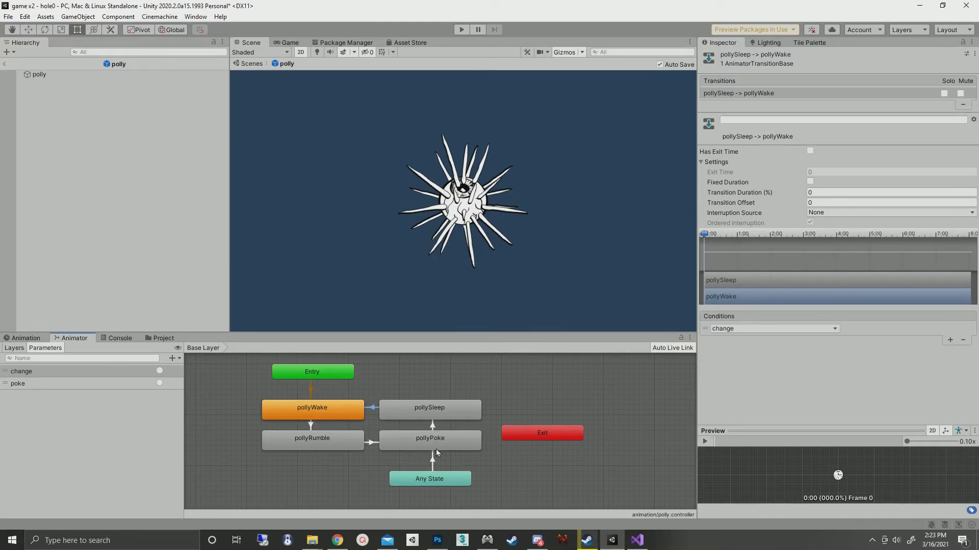
mouse_move(435, 467)
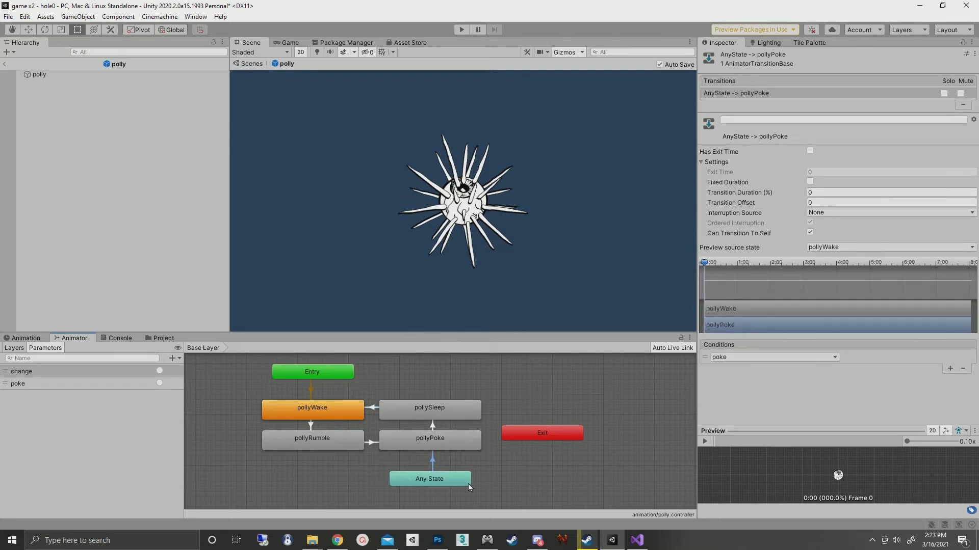
mouse_move(418, 478)
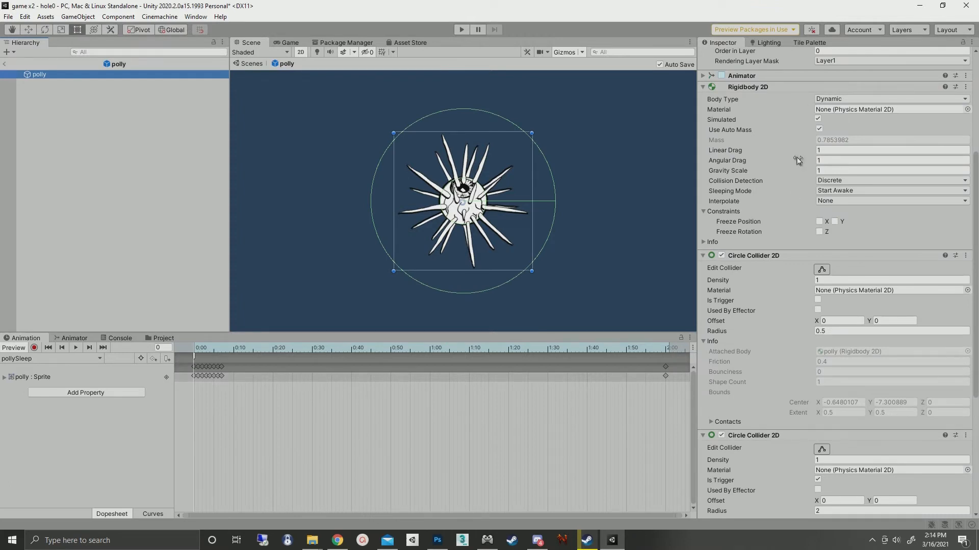
mouse_move(790, 306)
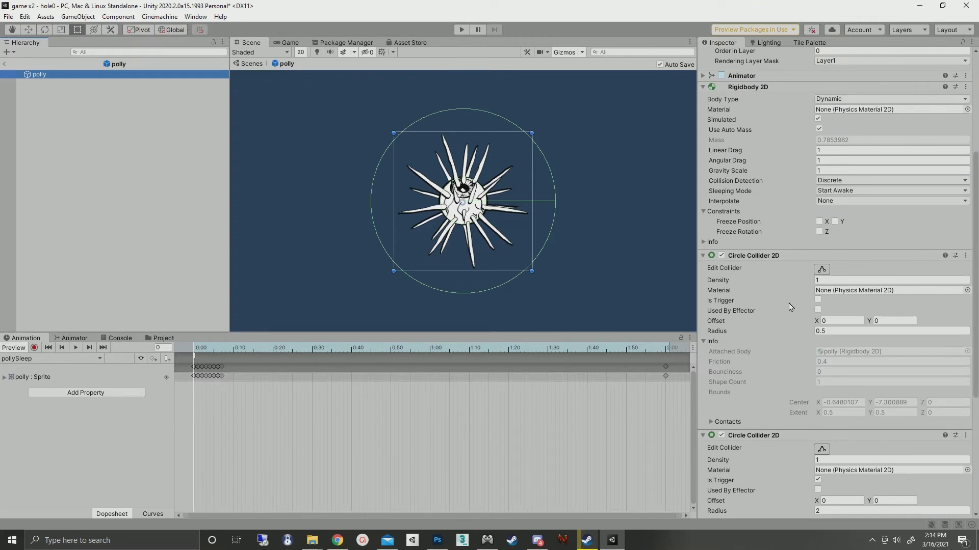
Scroll the Inspector to polly's two Circle Collider 2D components, radius 0.5 and trigger radius 2
scroll("down", 3)
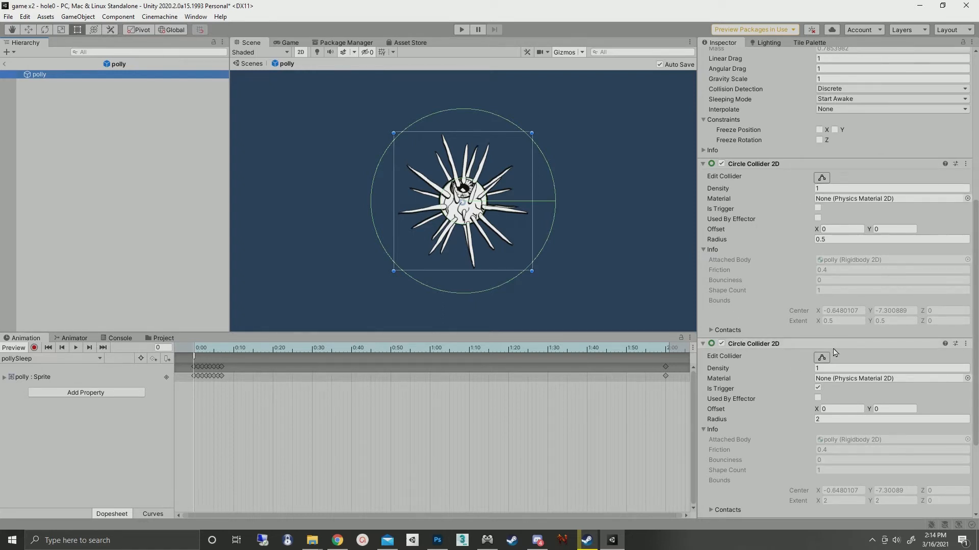
scroll("down", 3)
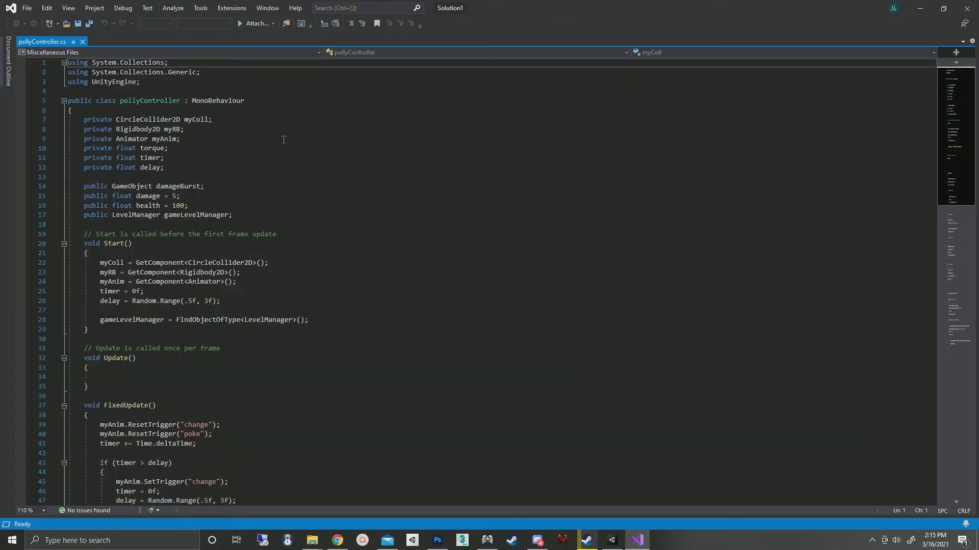
triple_click(137, 120)
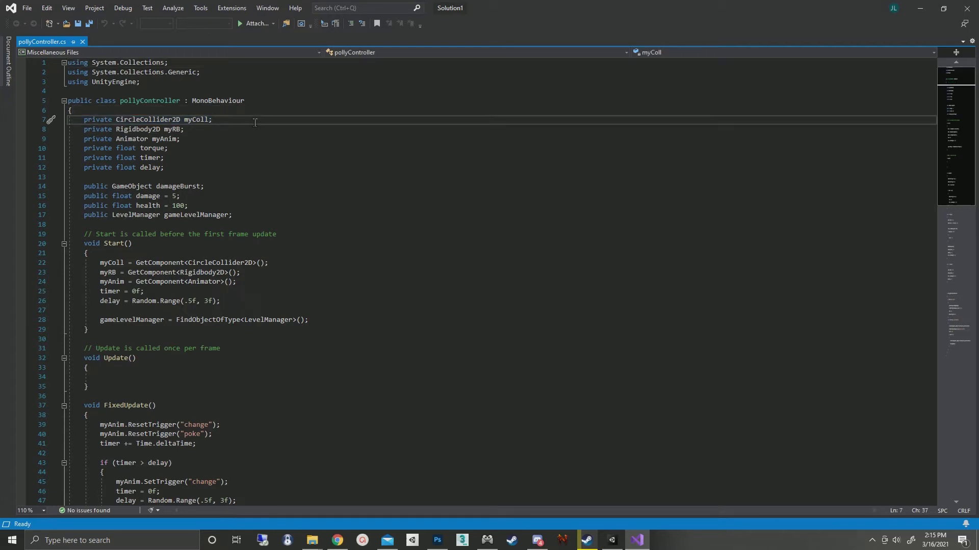
left_click_drag(212, 120, 181, 139)
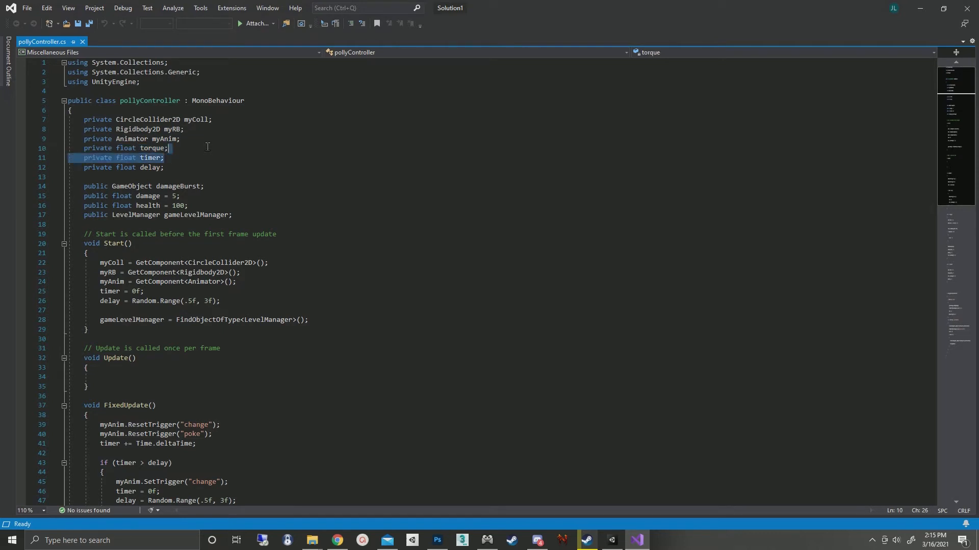
left_click(165, 167)
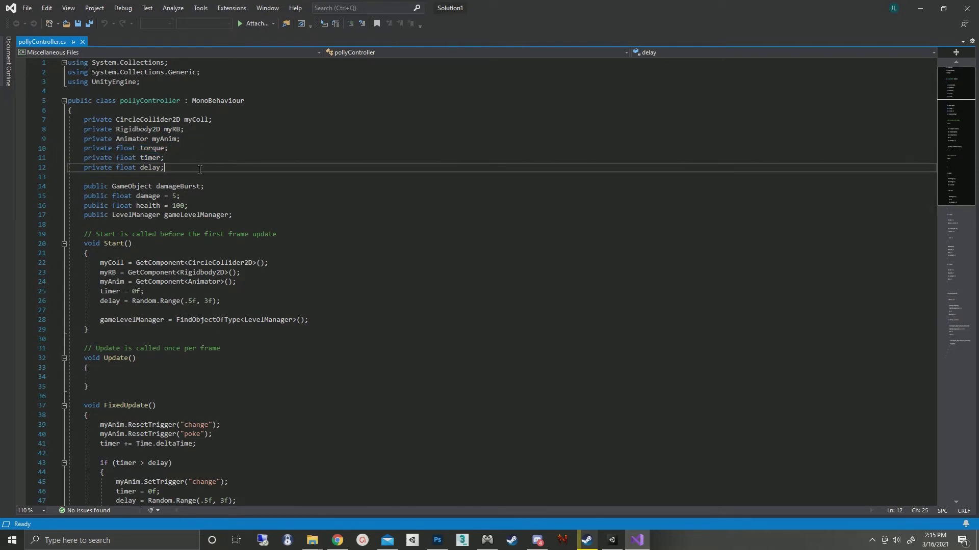
mouse_move(264, 164)
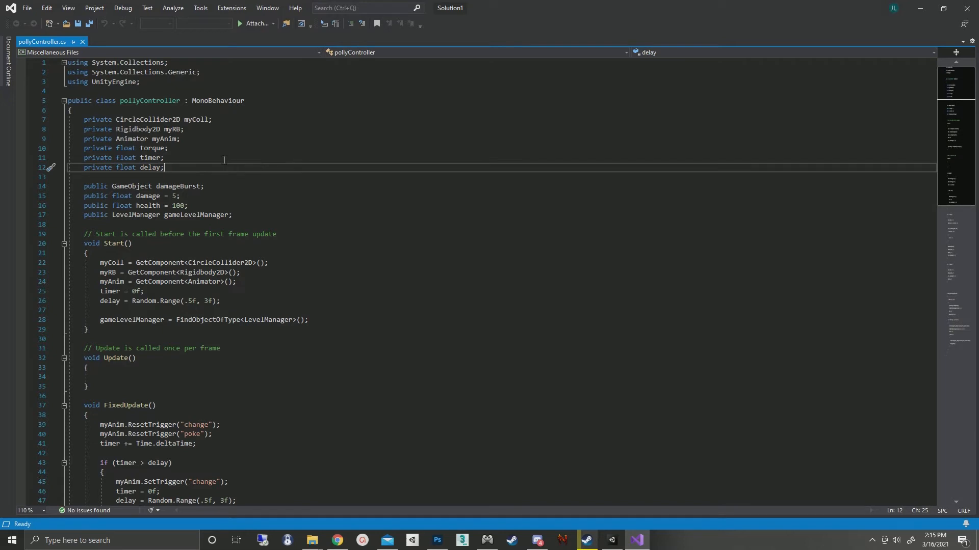
mouse_move(203, 195)
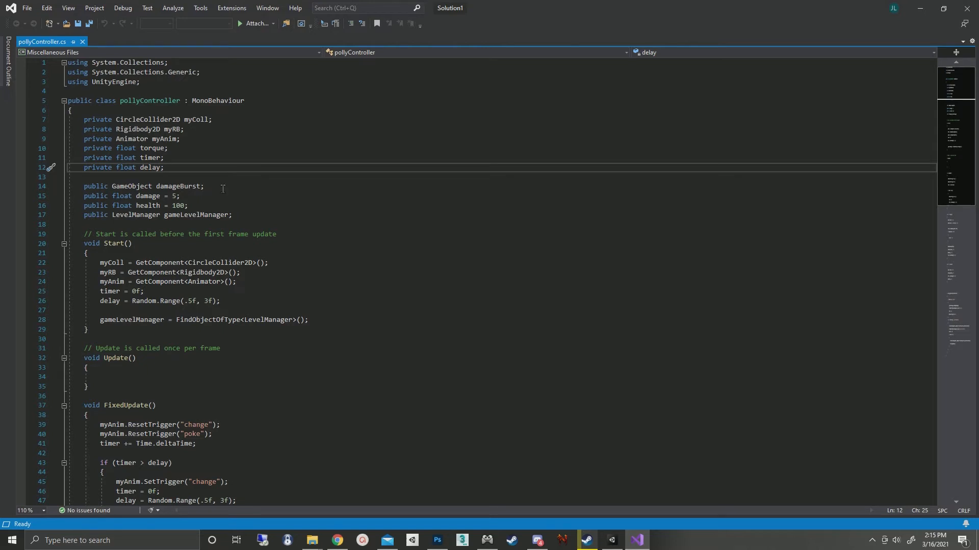
left_click(219, 196)
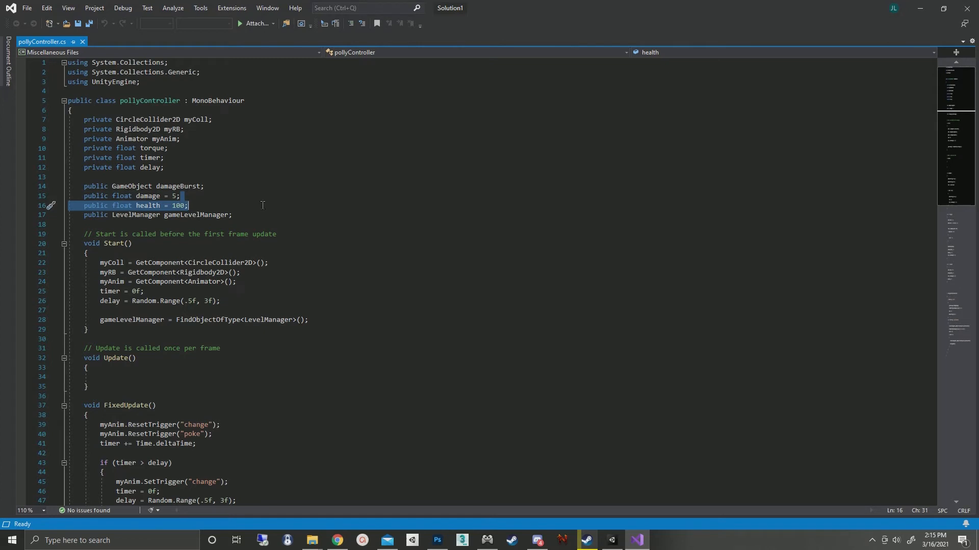
scroll("down", 3)
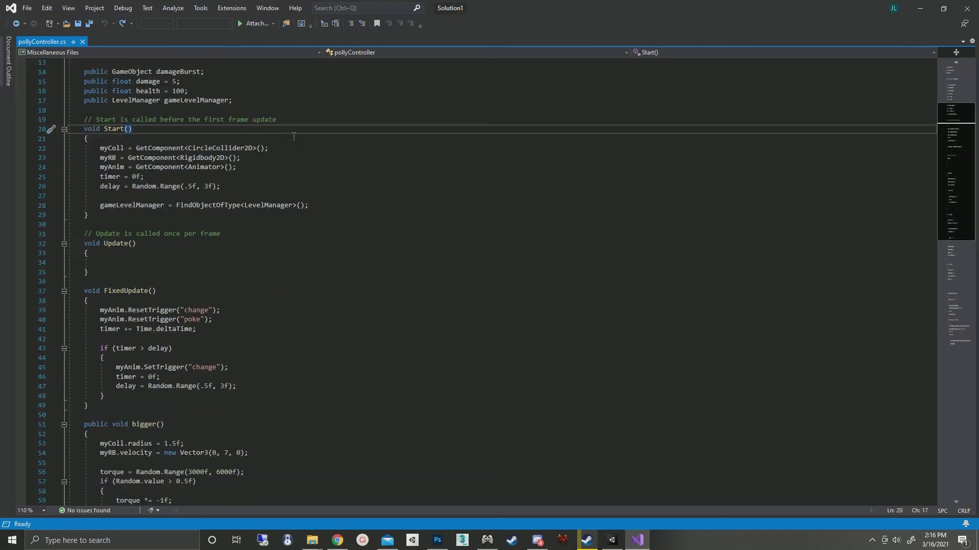
left_click_drag(98, 148, 241, 158)
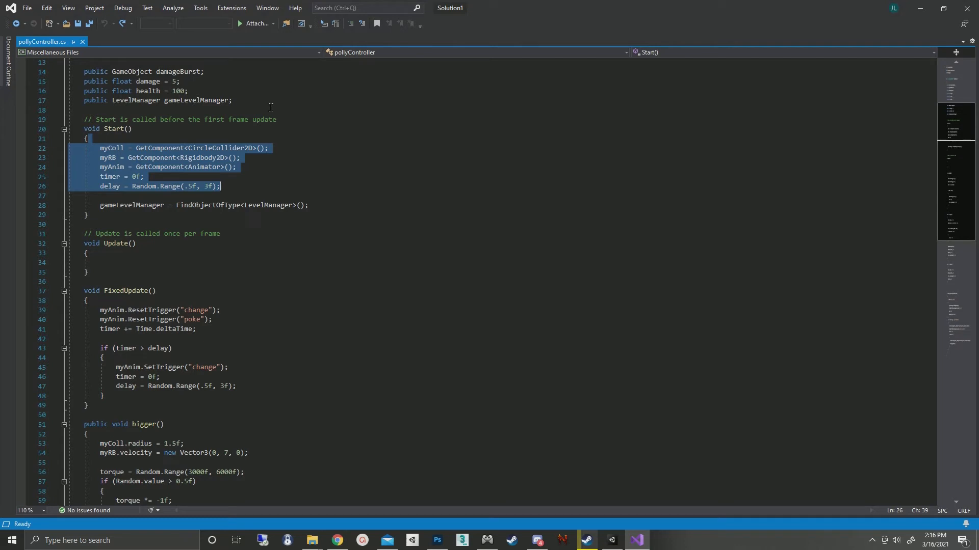
left_click(237, 186)
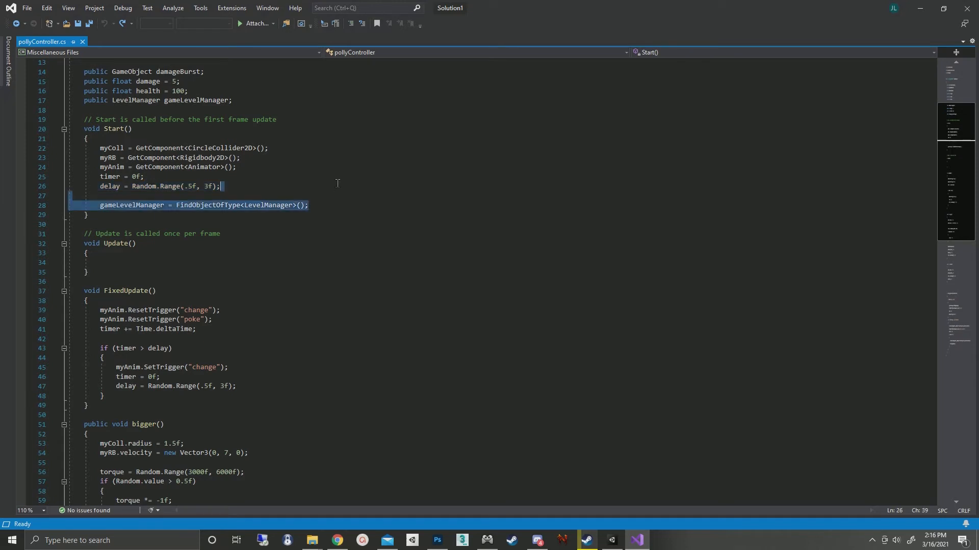
mouse_move(328, 276)
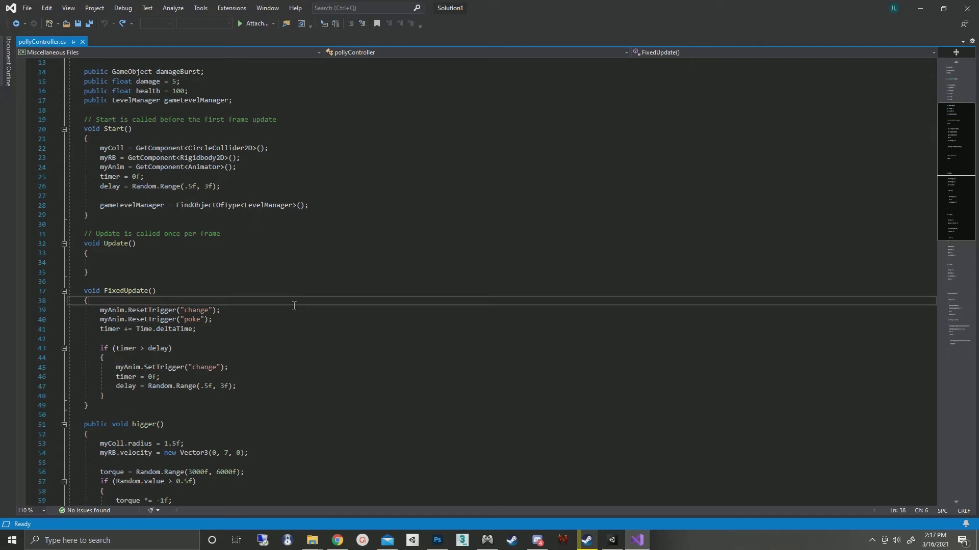
mouse_move(249, 311)
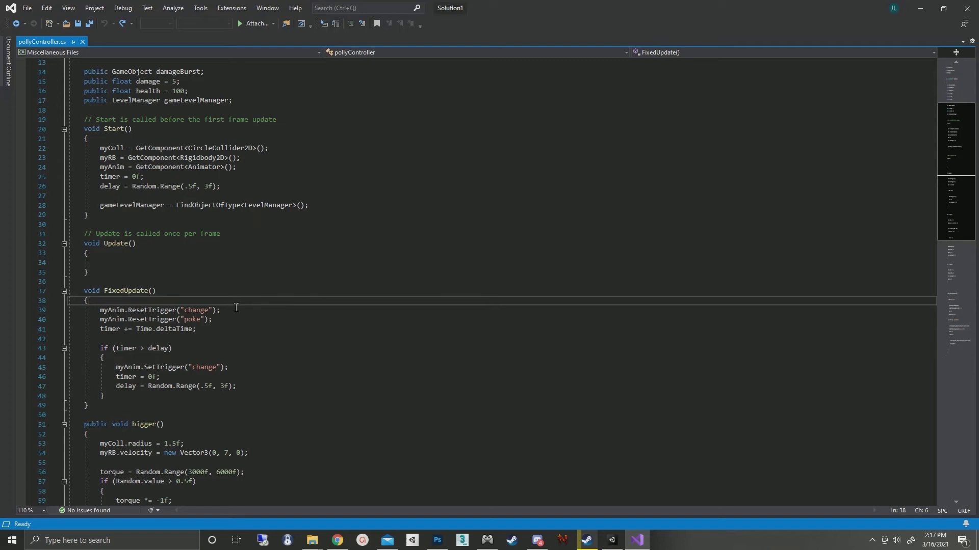
left_click(220, 309)
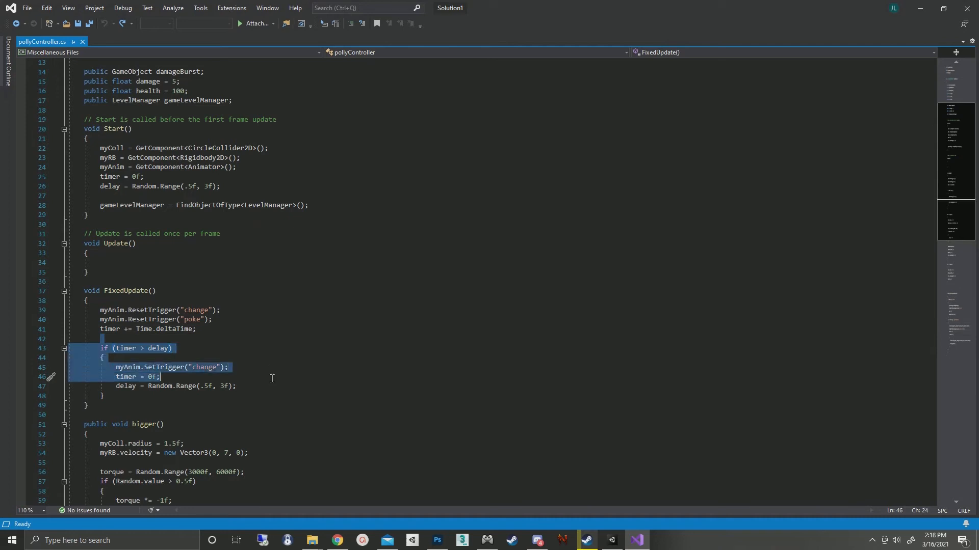
left_click(229, 367)
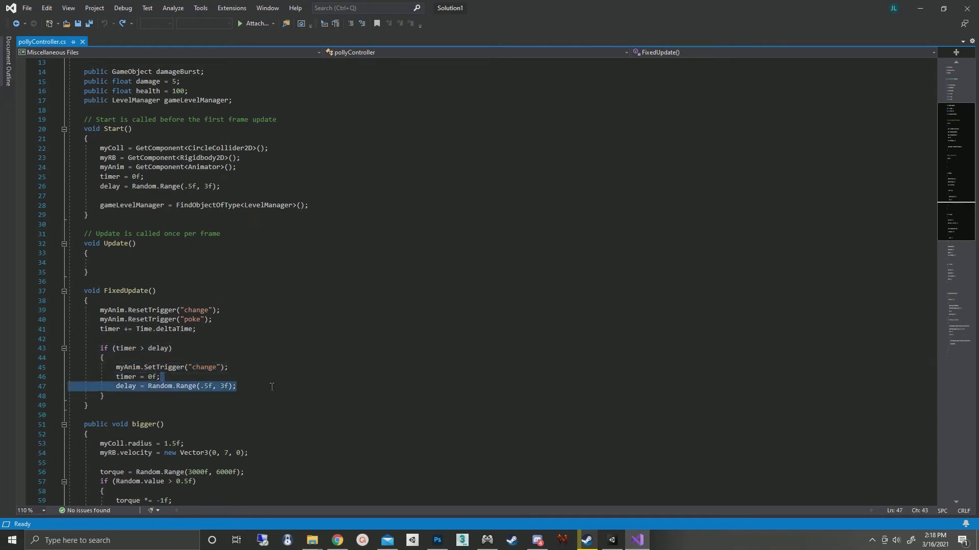
mouse_move(339, 294)
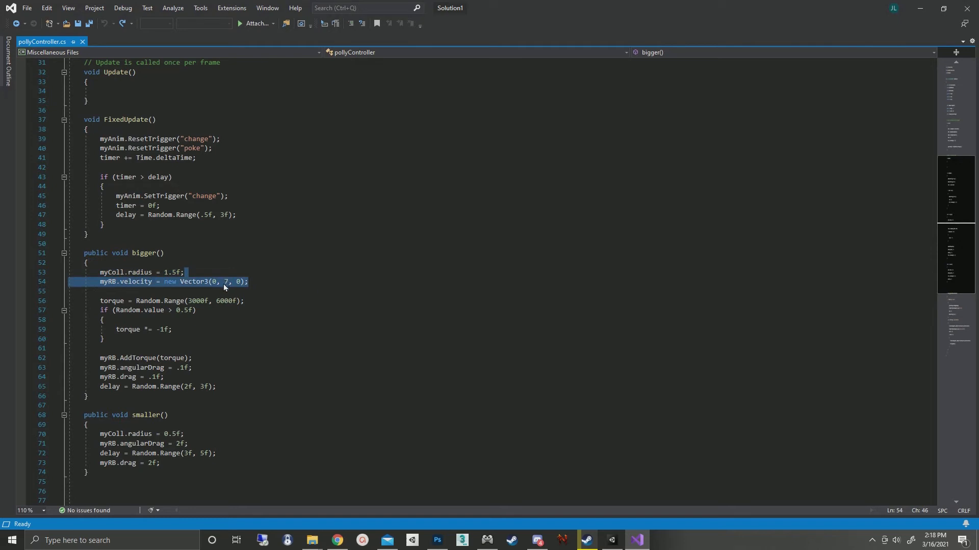
mouse_move(253, 275)
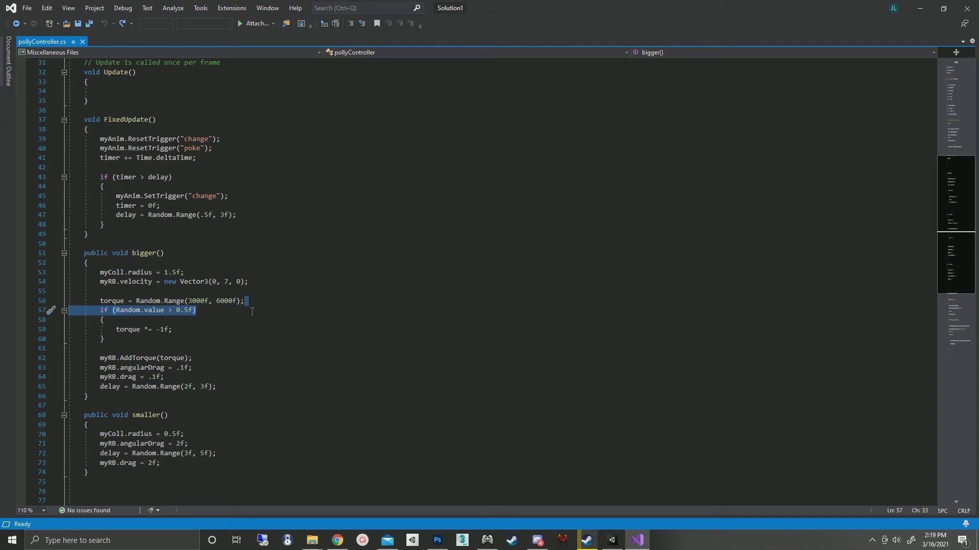
mouse_move(236, 339)
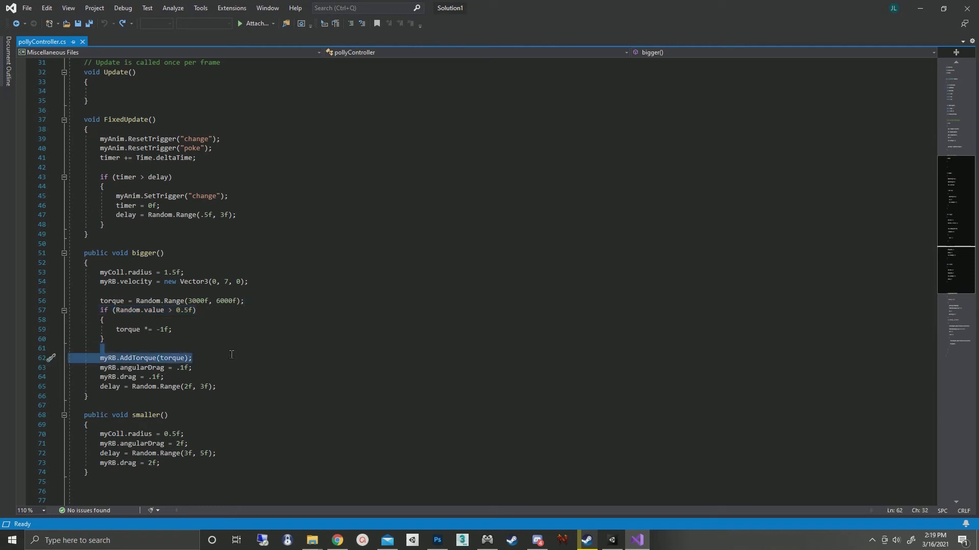
mouse_move(228, 362)
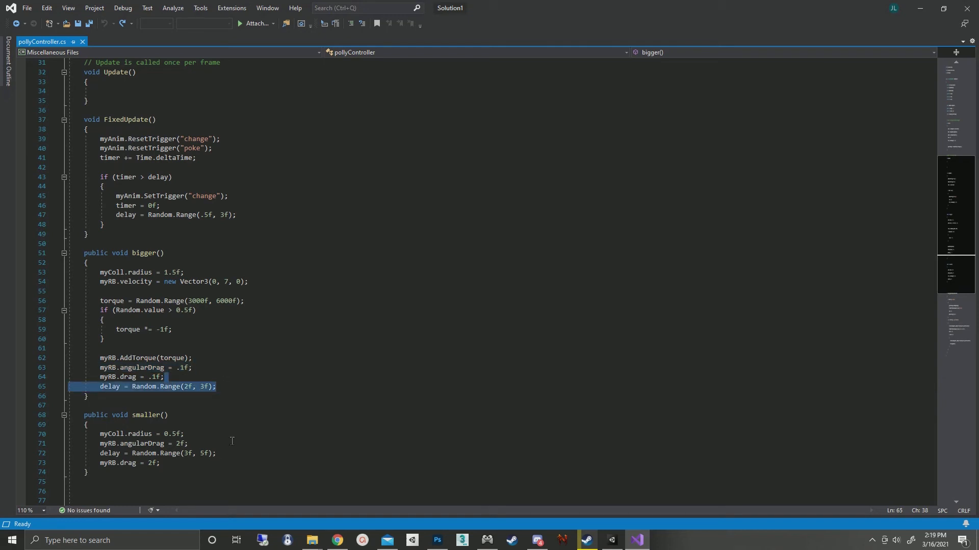
mouse_move(129, 397)
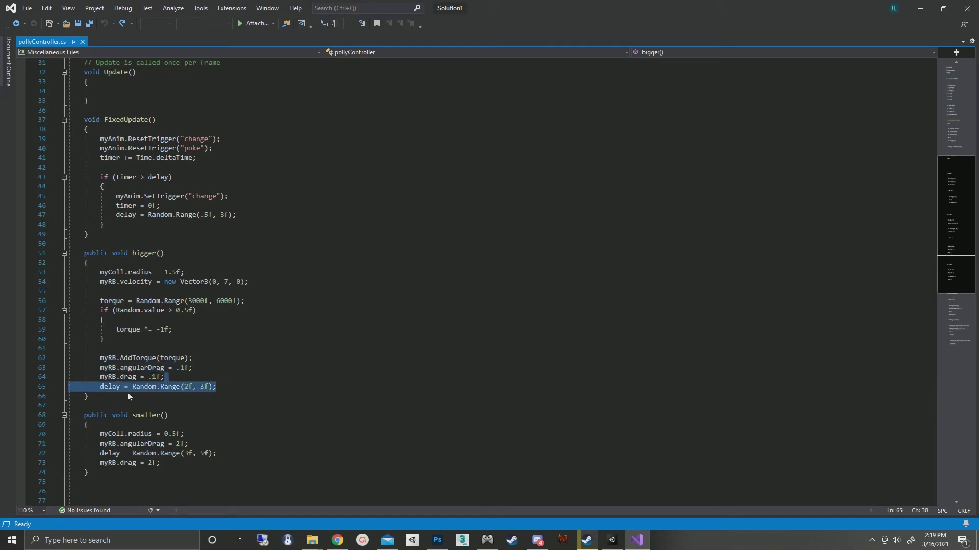
left_click(220, 386)
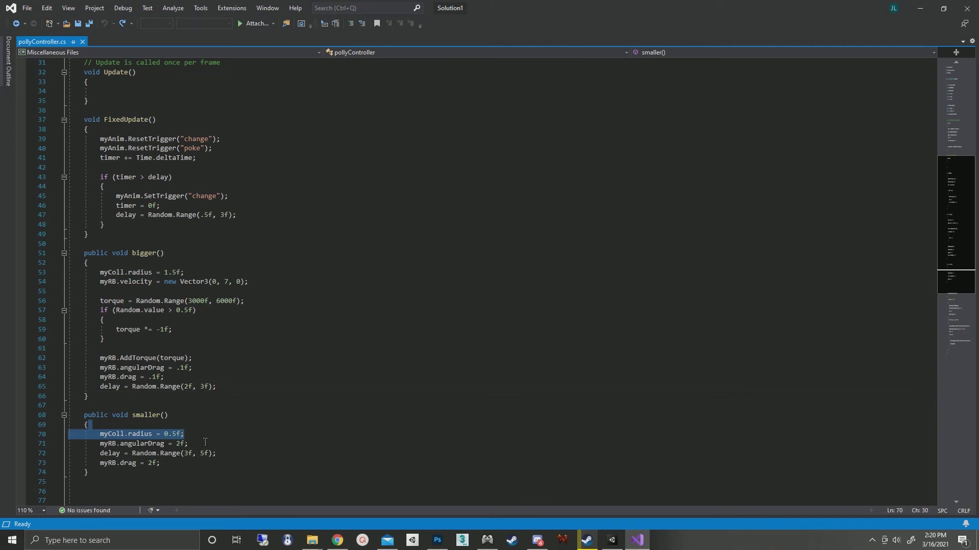
left_click_drag(183, 434, 159, 464)
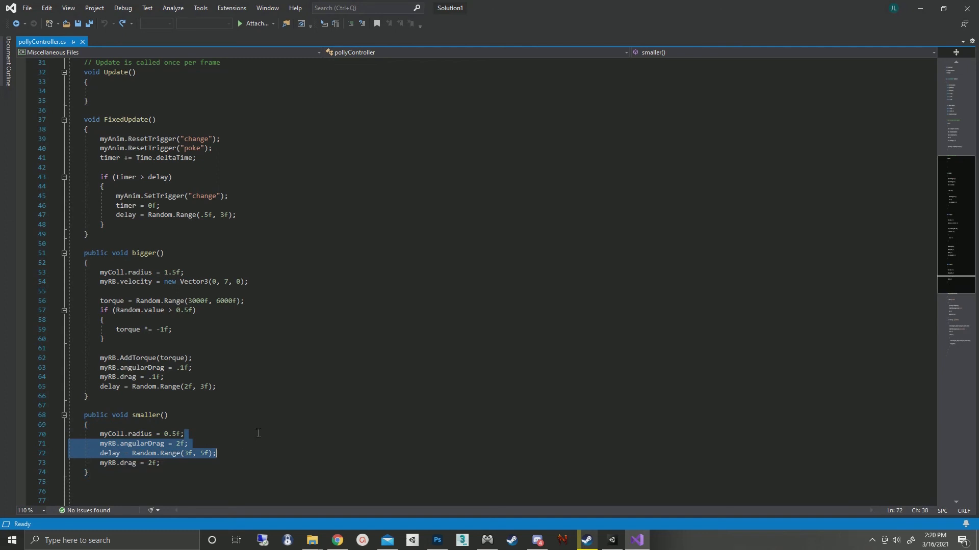
scroll("down", 3)
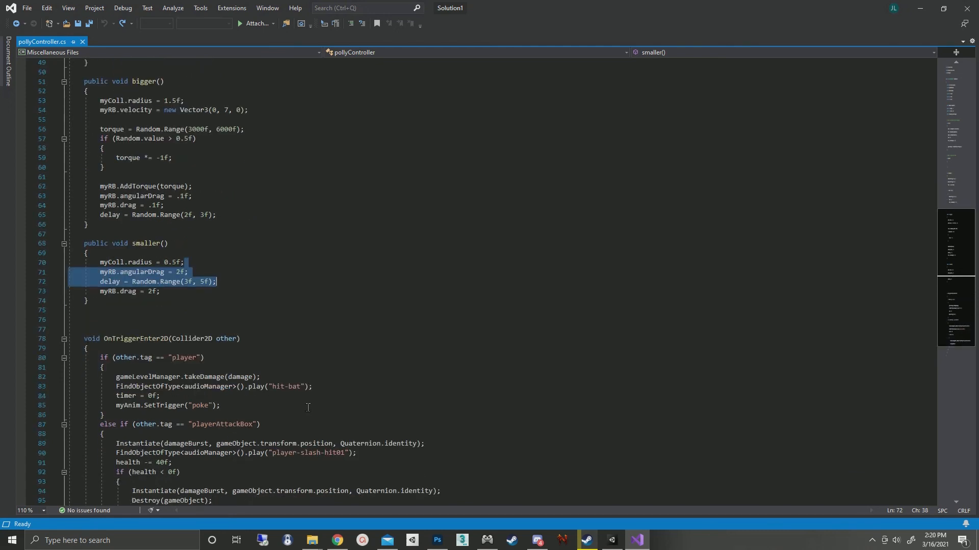
scroll("down", 3)
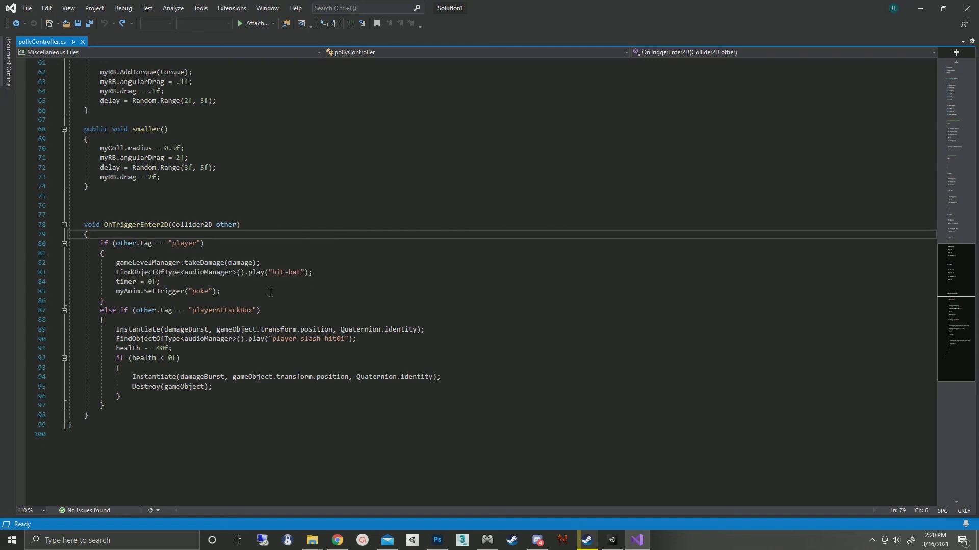
left_click_drag(116, 262, 159, 282)
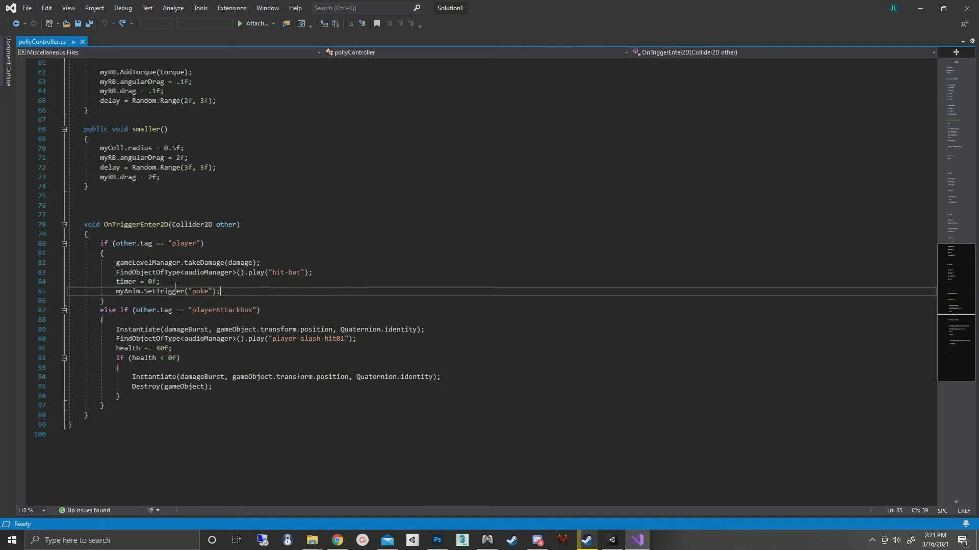
mouse_move(200, 291)
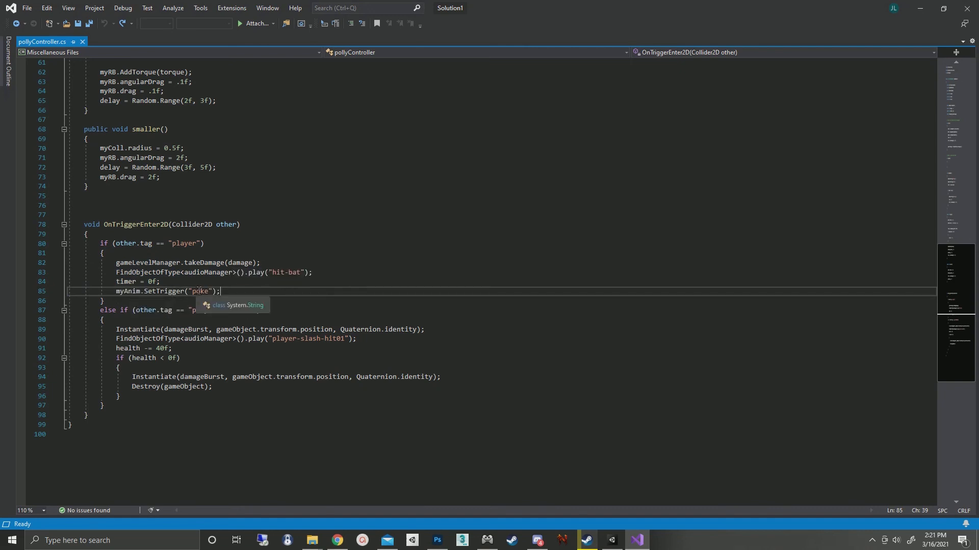